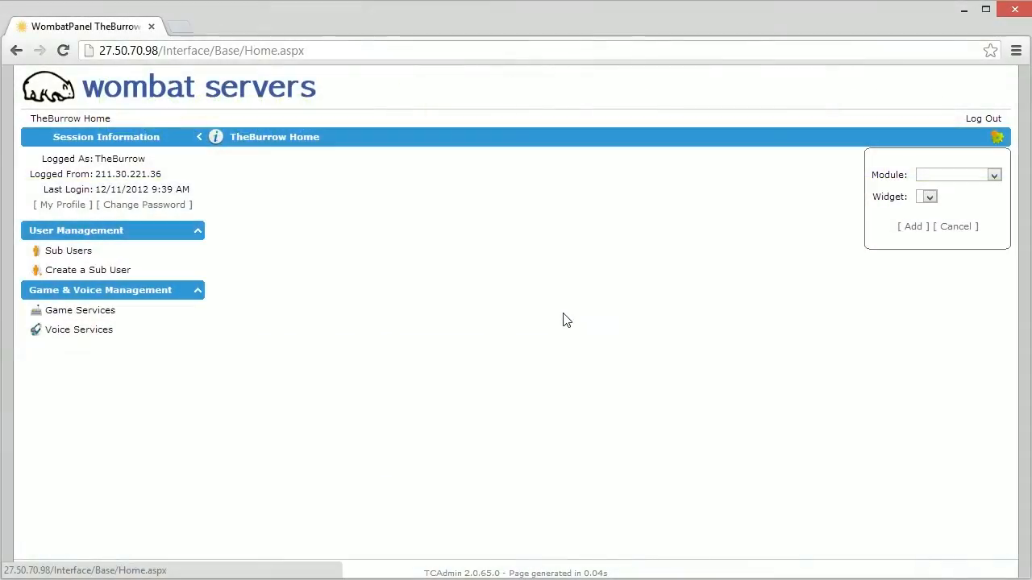
pyautogui.moveTo(540, 319)
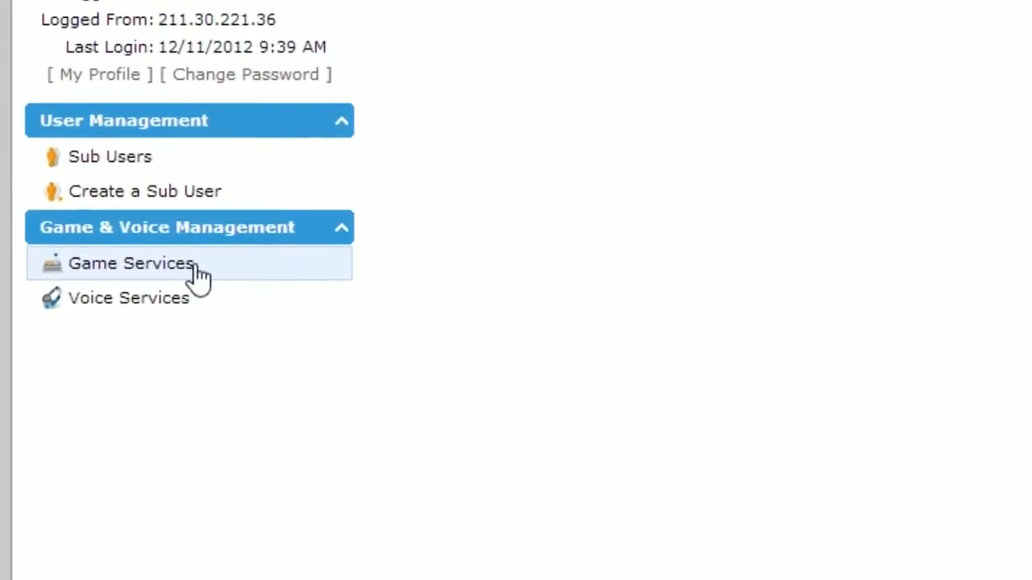
# Step: Open the MC Server page from Game Services and scroll to its management tools
pyautogui.click(131, 263)
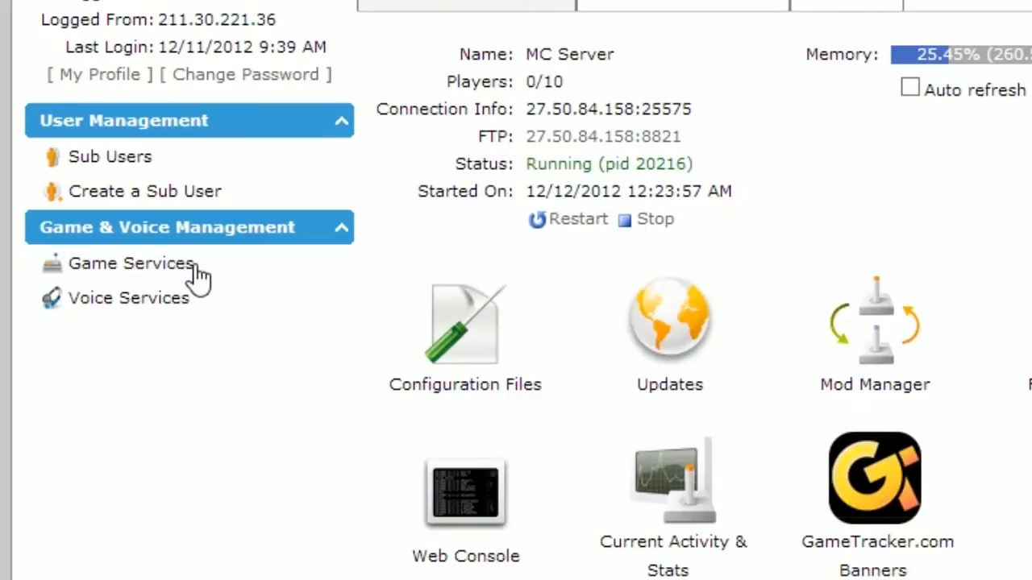
pyautogui.moveTo(131, 263)
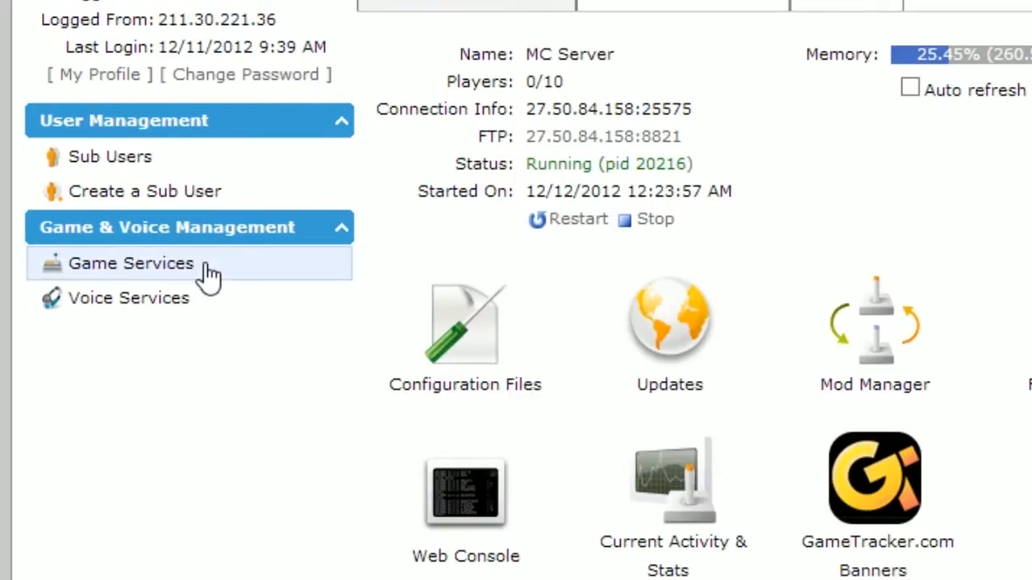
pyautogui.scroll(-3)
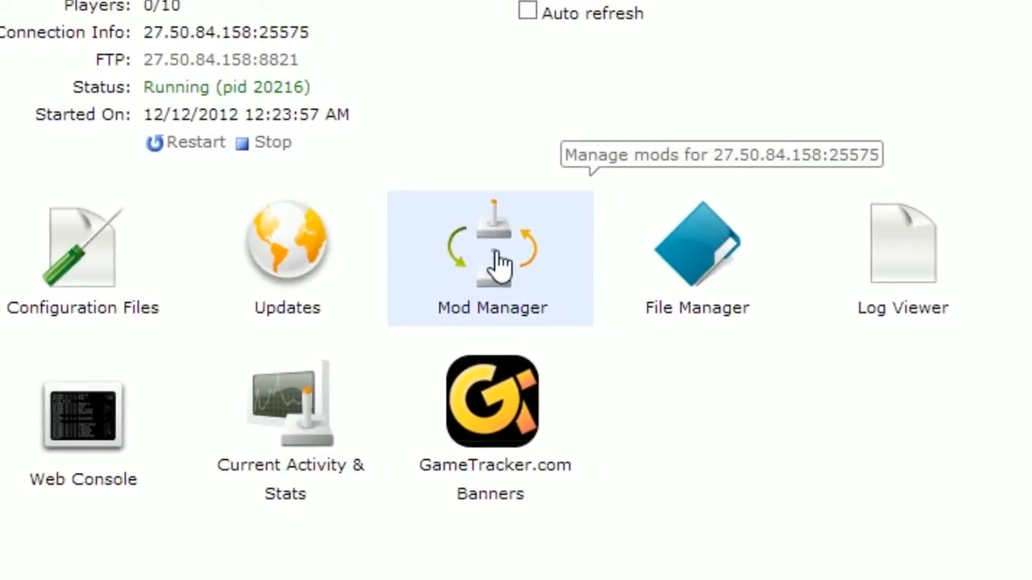
# Step: Install the Tekkit Technic Pack from the server's Mod Manager
pyautogui.click(491, 250)
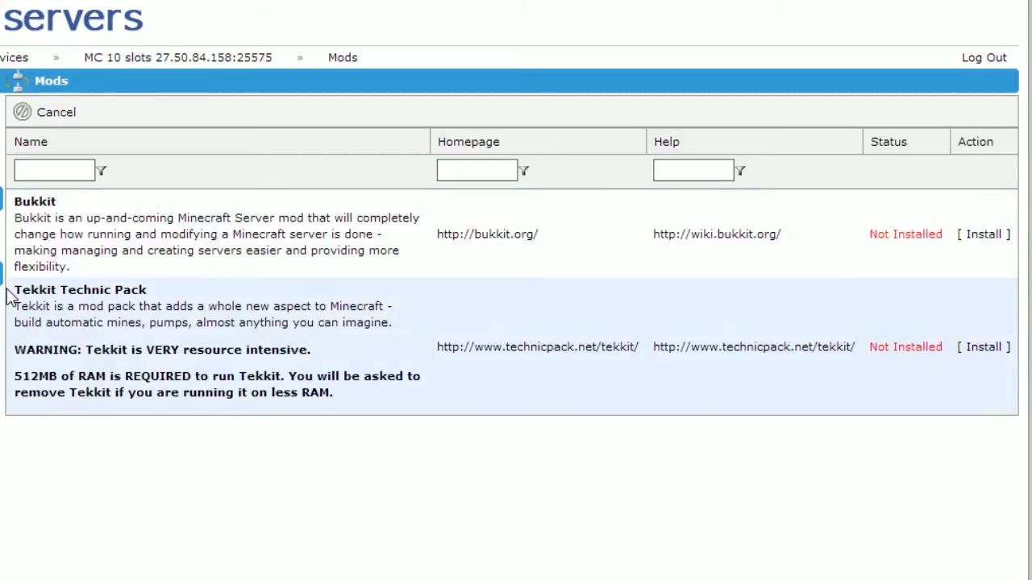
pyautogui.moveTo(136, 307)
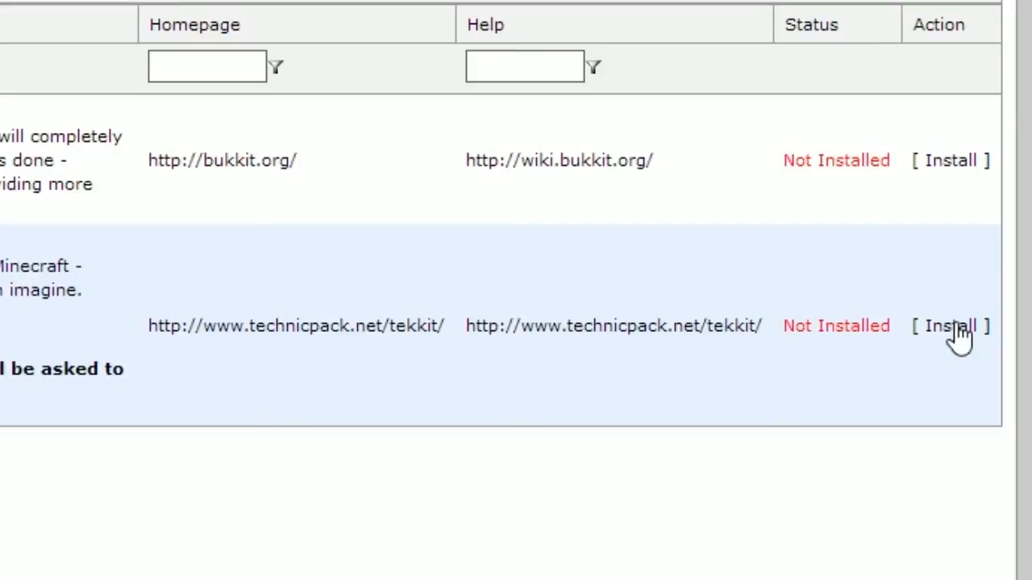
pyautogui.click(950, 325)
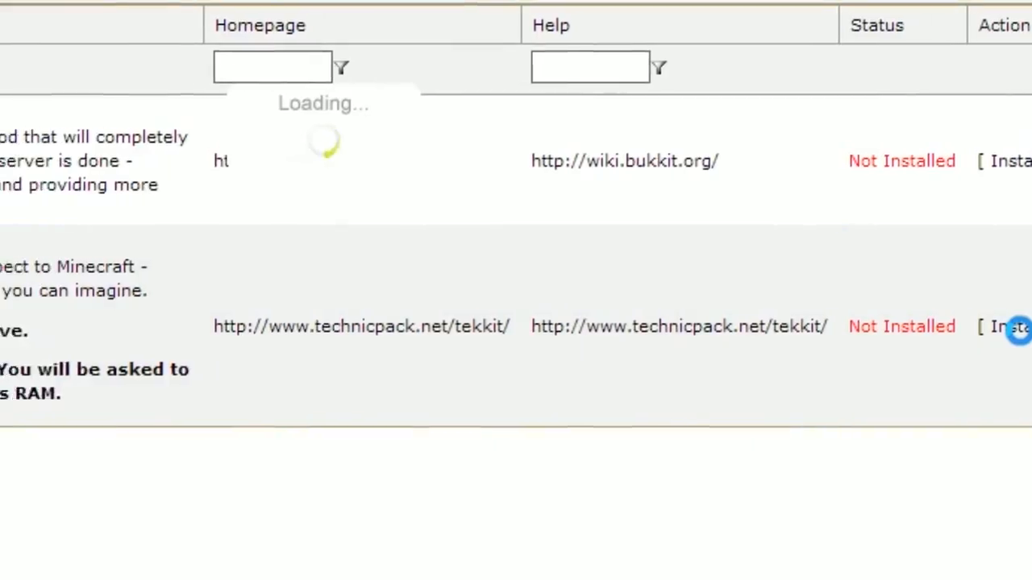
pyautogui.click(1008, 326)
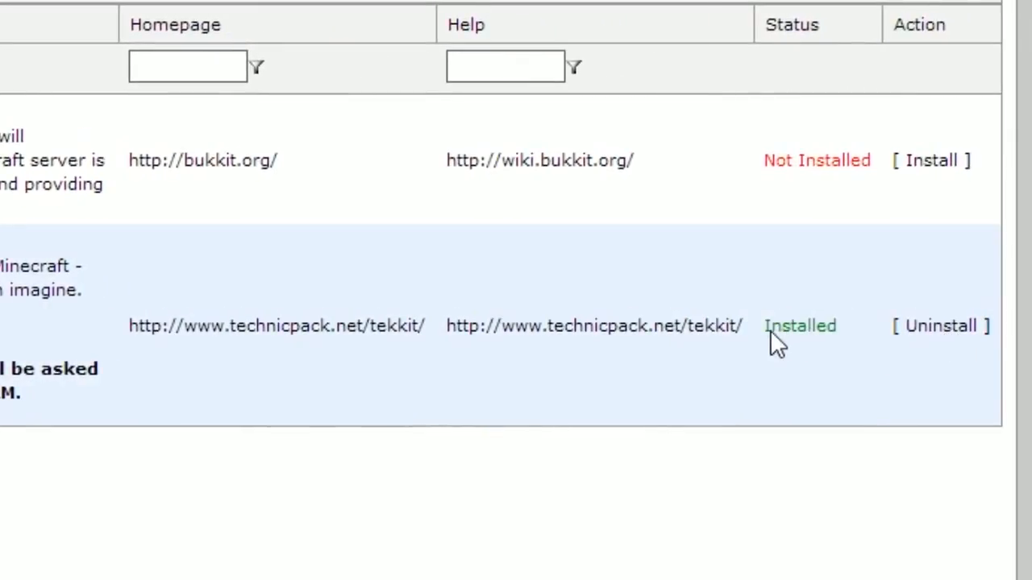
pyautogui.moveTo(701, 226)
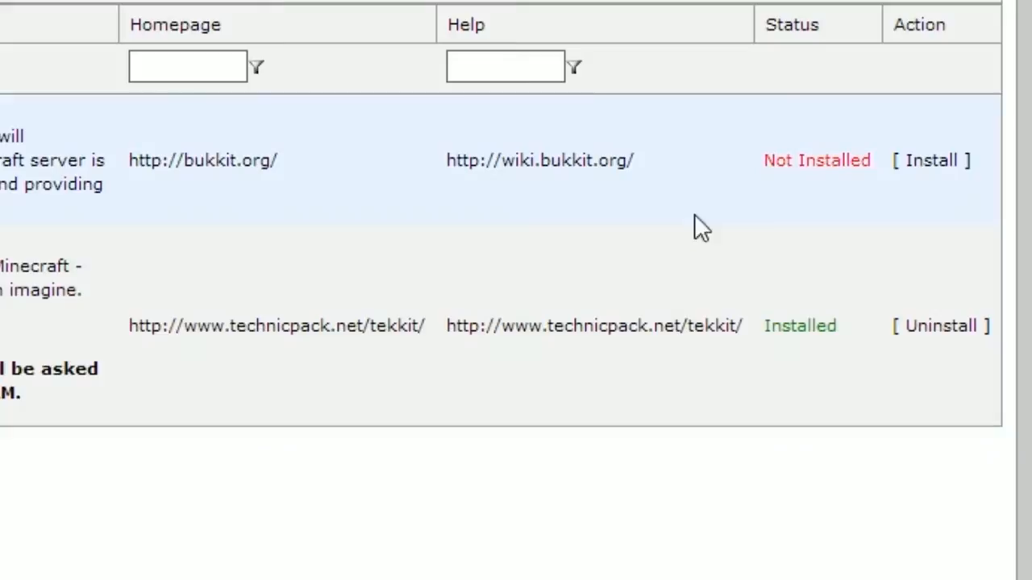
pyautogui.moveTo(935, 169)
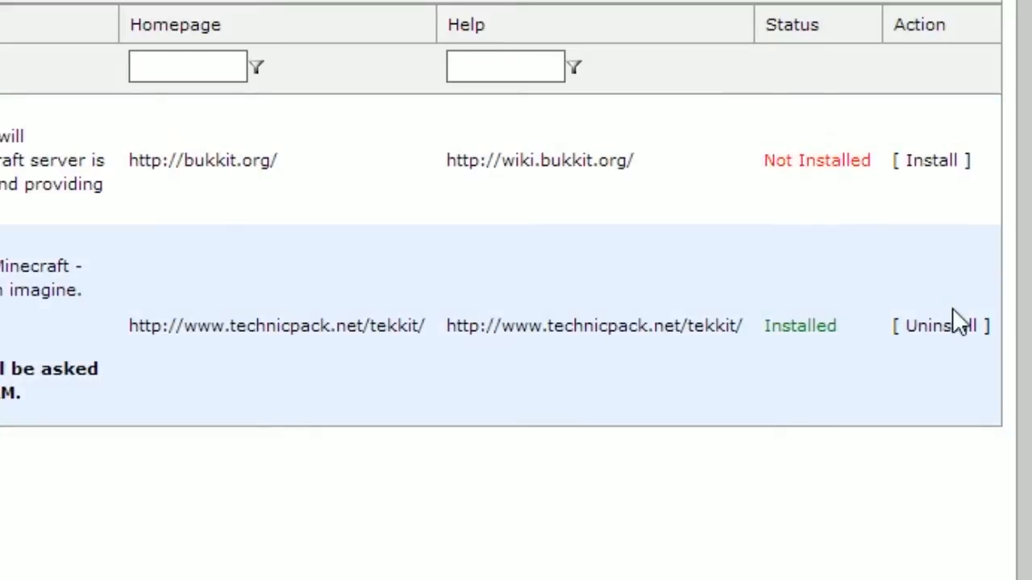
pyautogui.moveTo(951, 330)
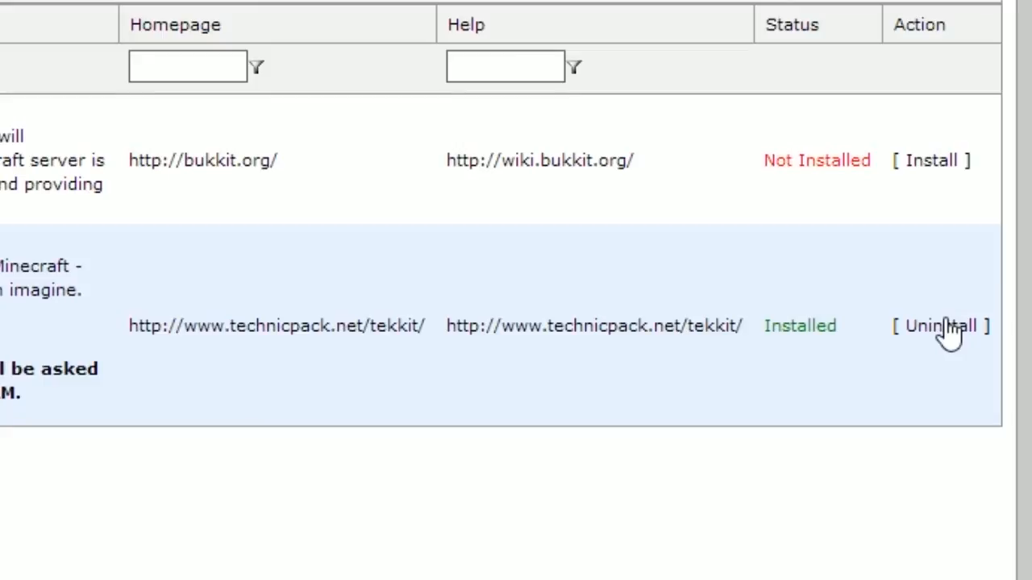
# Step: Uninstall the Tekkit Technic Pack and install the Bukkit mod
pyautogui.click(940, 326)
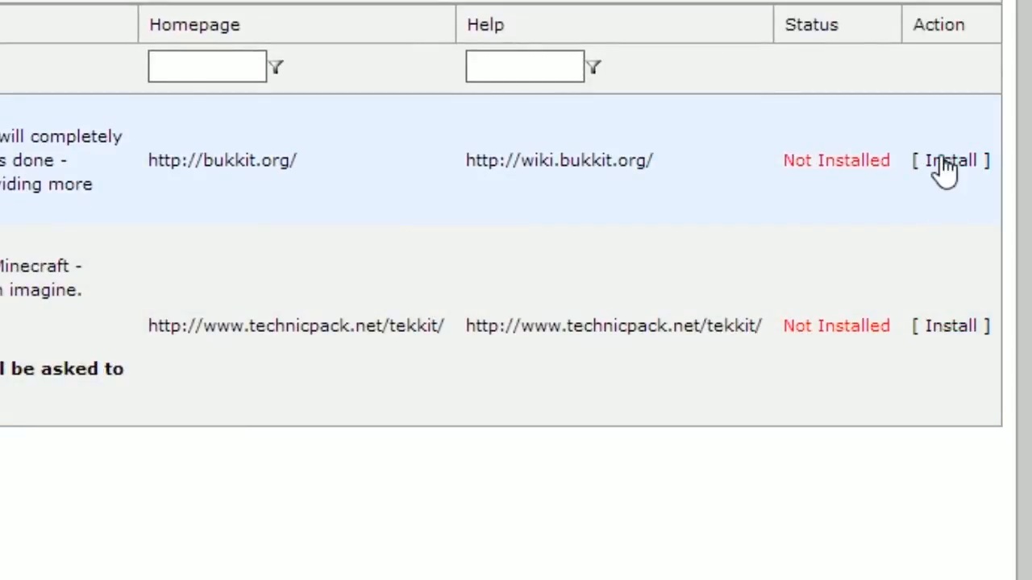
pyautogui.click(949, 159)
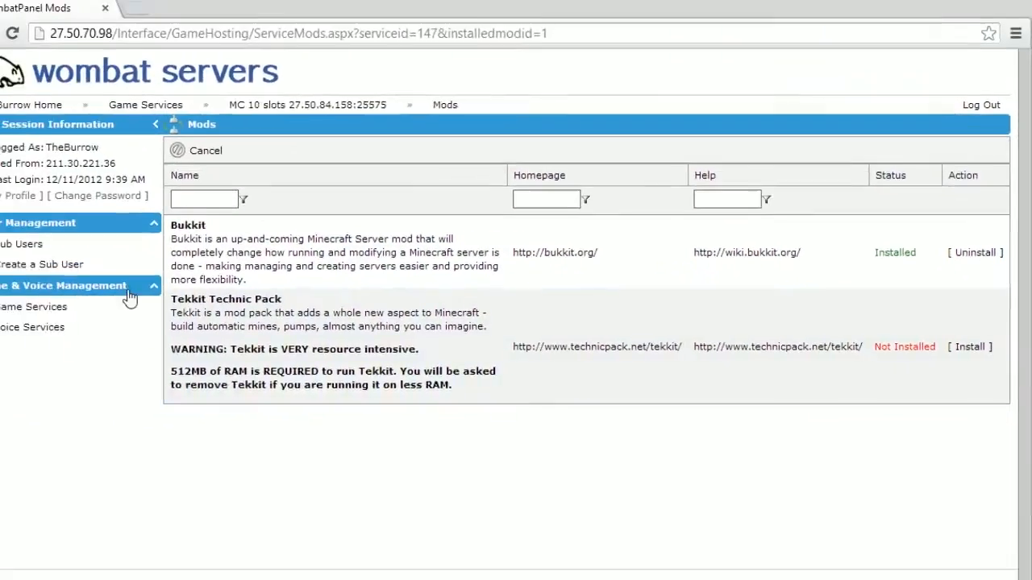
# Step: Install the Bukkit-1.4-5-R0.2 beta build from the server's Updates list
pyautogui.click(34, 306)
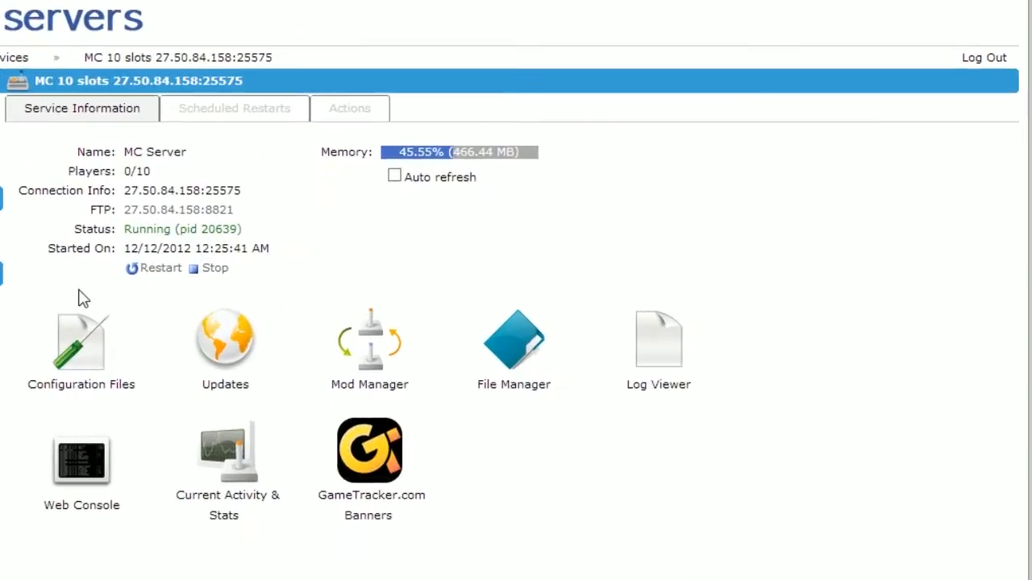
pyautogui.moveTo(225, 343)
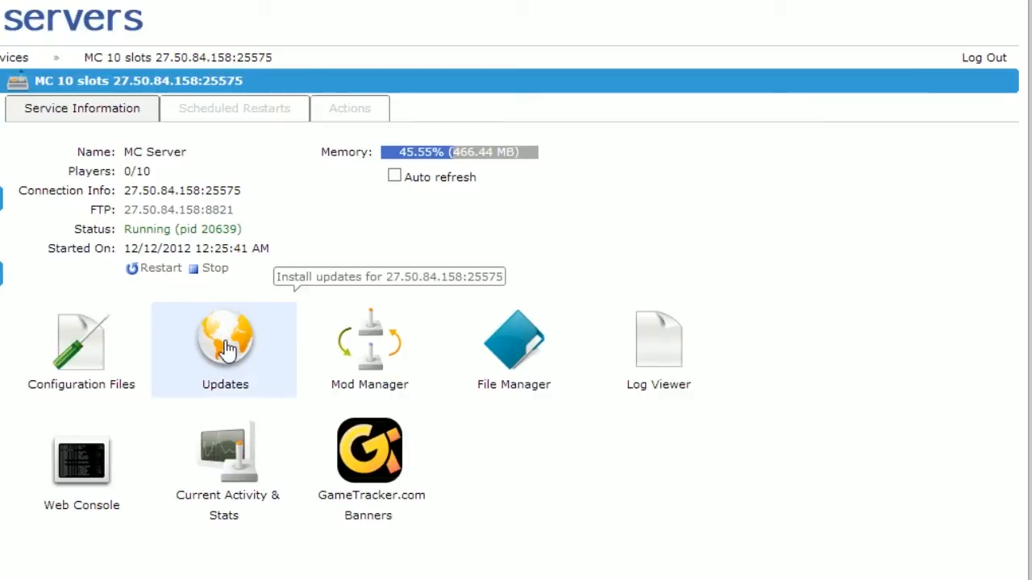
pyautogui.click(224, 339)
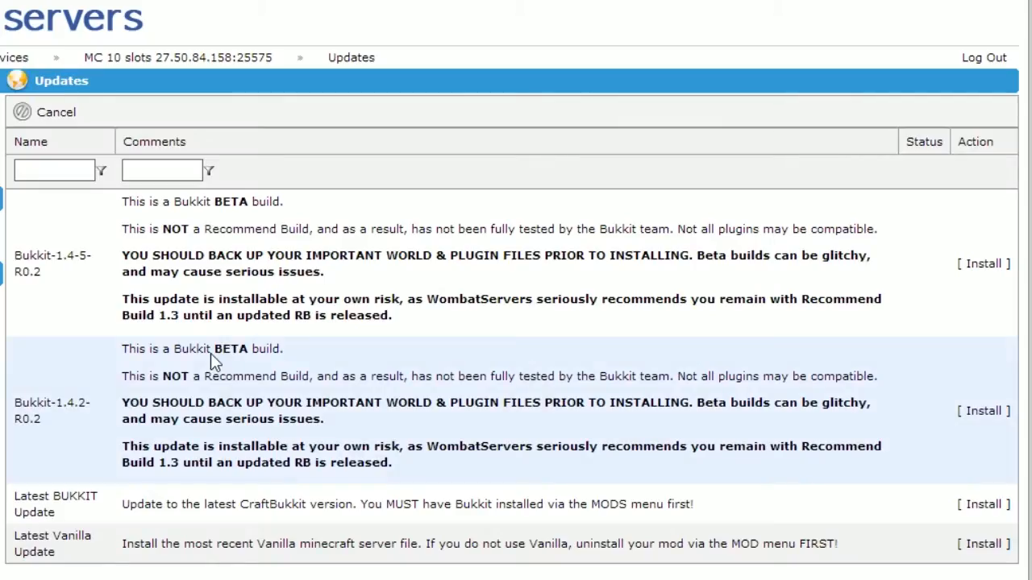
pyautogui.moveTo(214, 387)
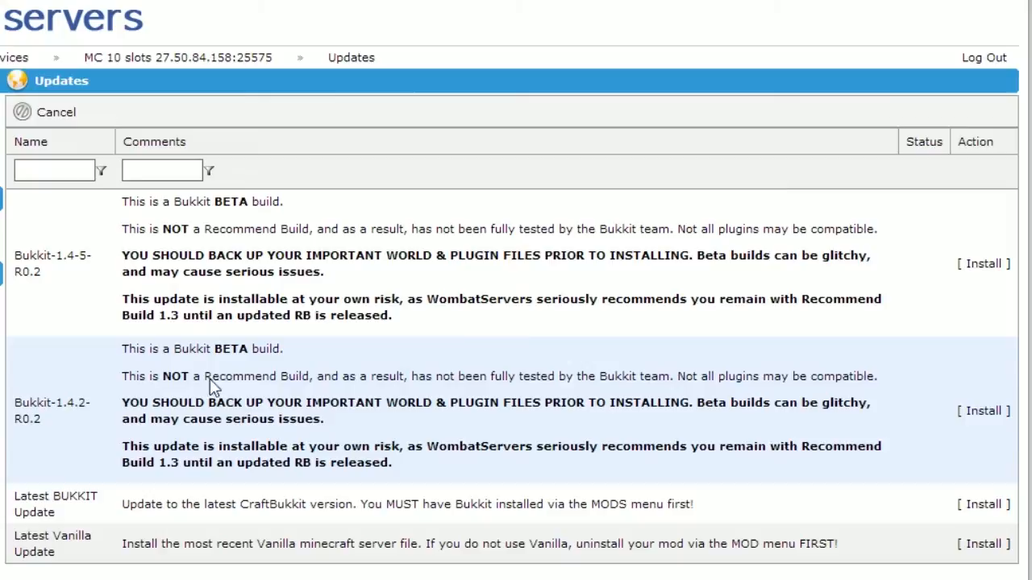
pyautogui.moveTo(270, 520)
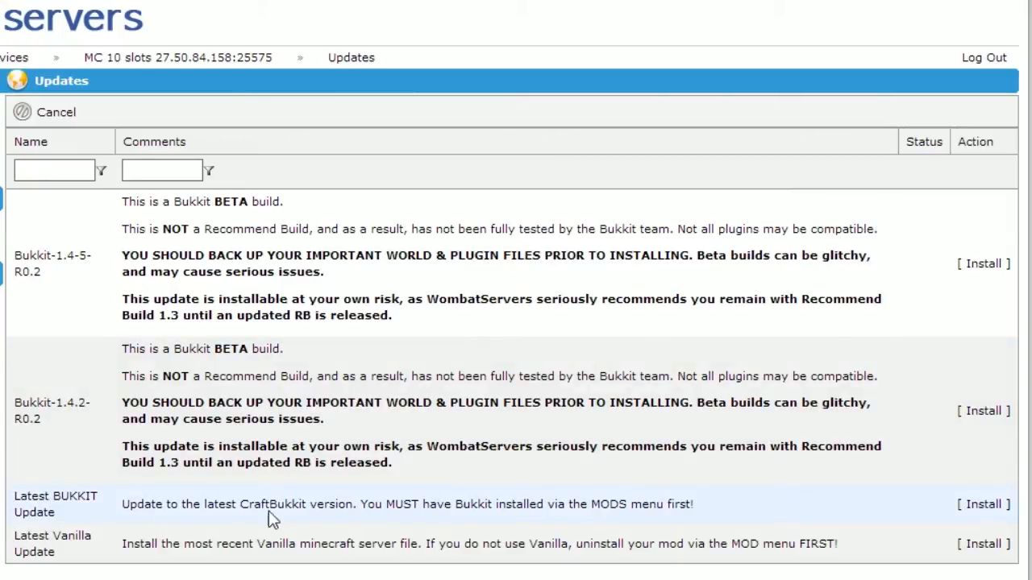
pyautogui.moveTo(983, 504)
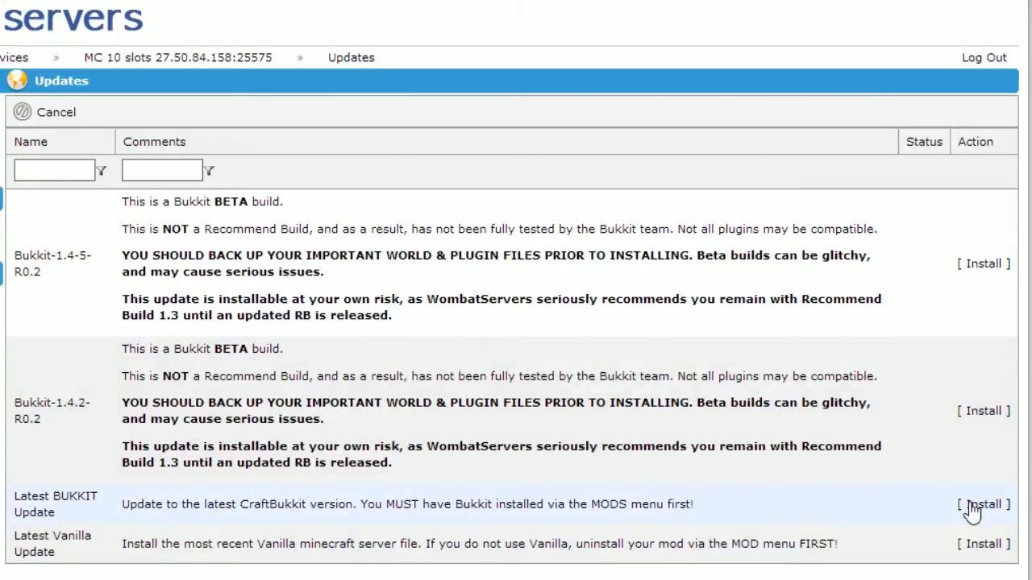
pyautogui.moveTo(244, 360)
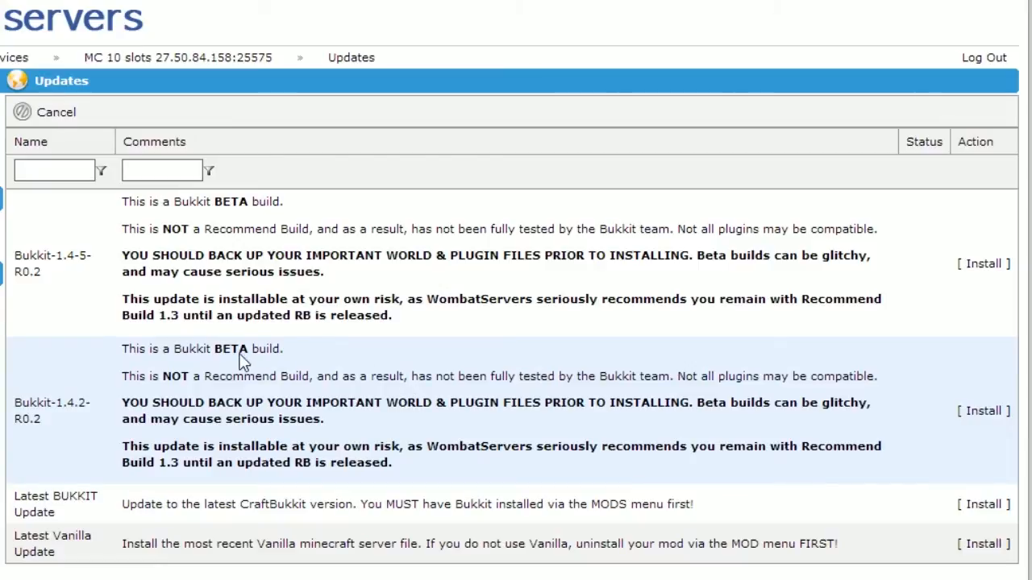
pyautogui.moveTo(306, 241)
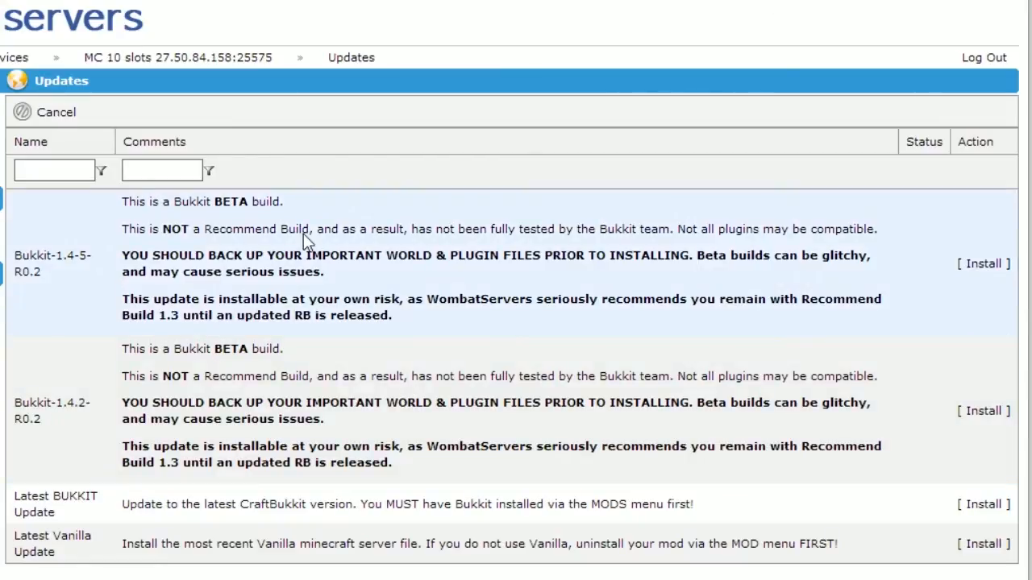
pyautogui.moveTo(56, 271)
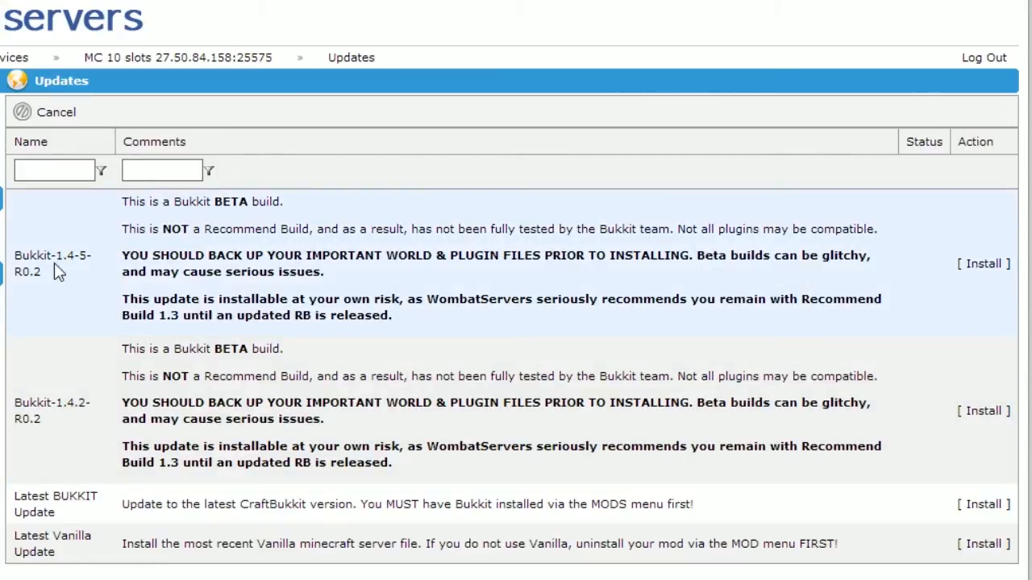
pyautogui.moveTo(202, 271)
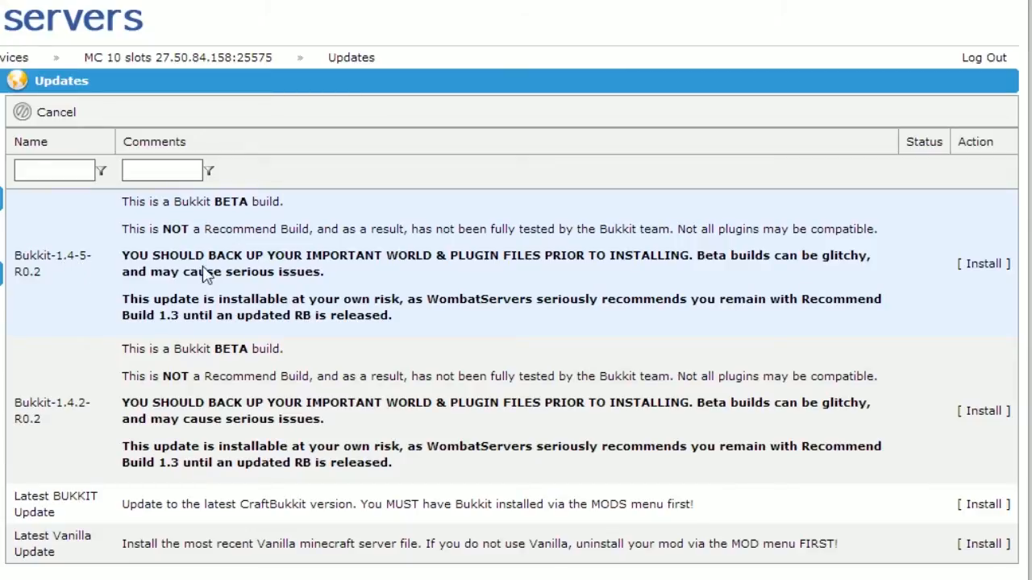
pyautogui.moveTo(983, 263)
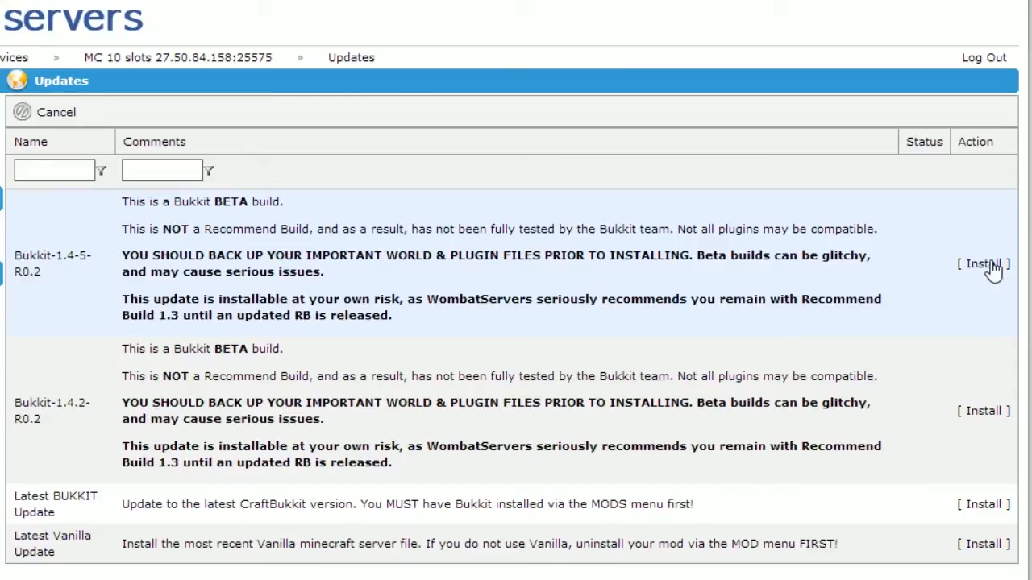
pyautogui.click(985, 264)
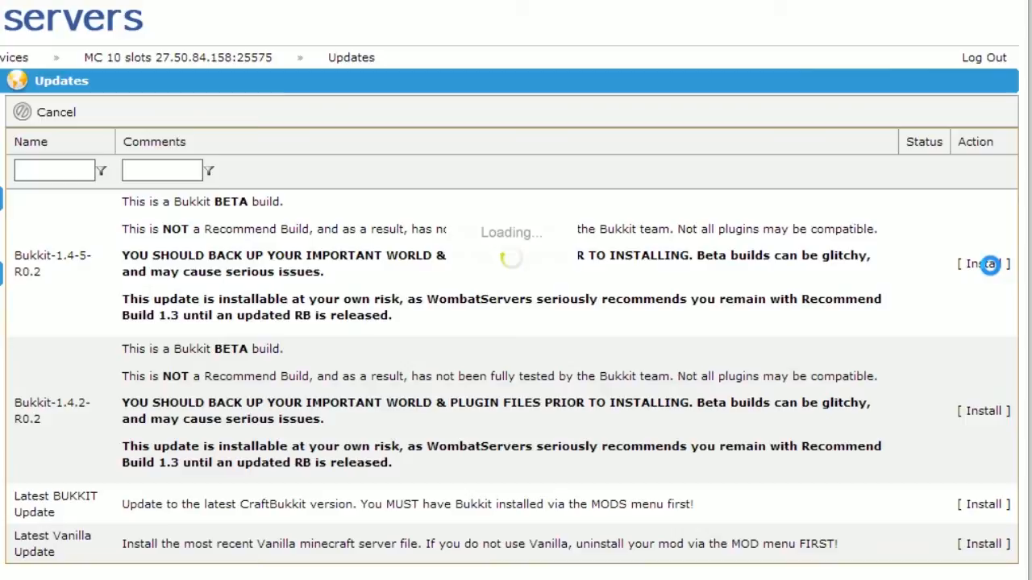
pyautogui.click(989, 263)
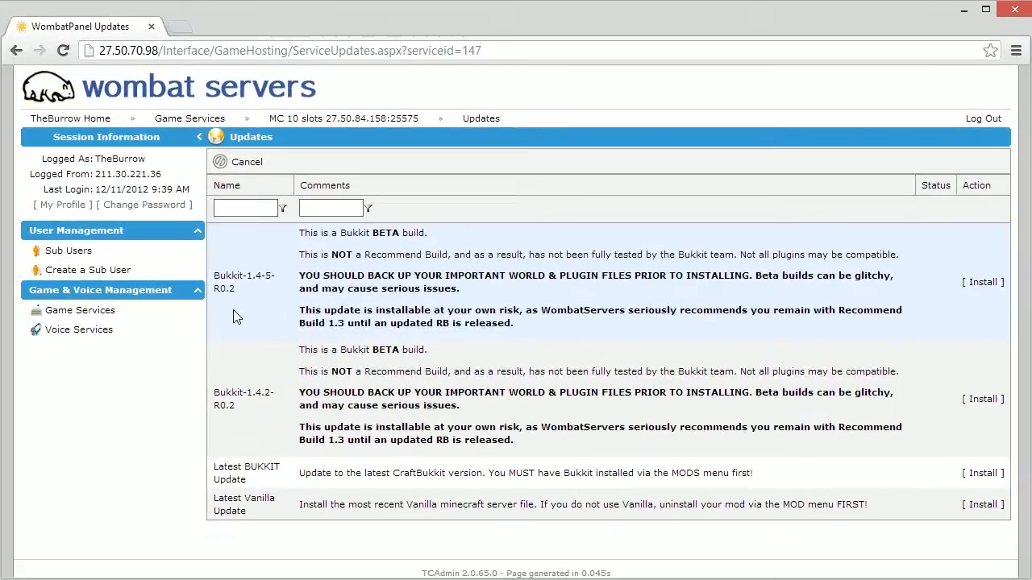
# Step: Restart the MC Server from its service page and confirm the restart
pyautogui.click(80, 310)
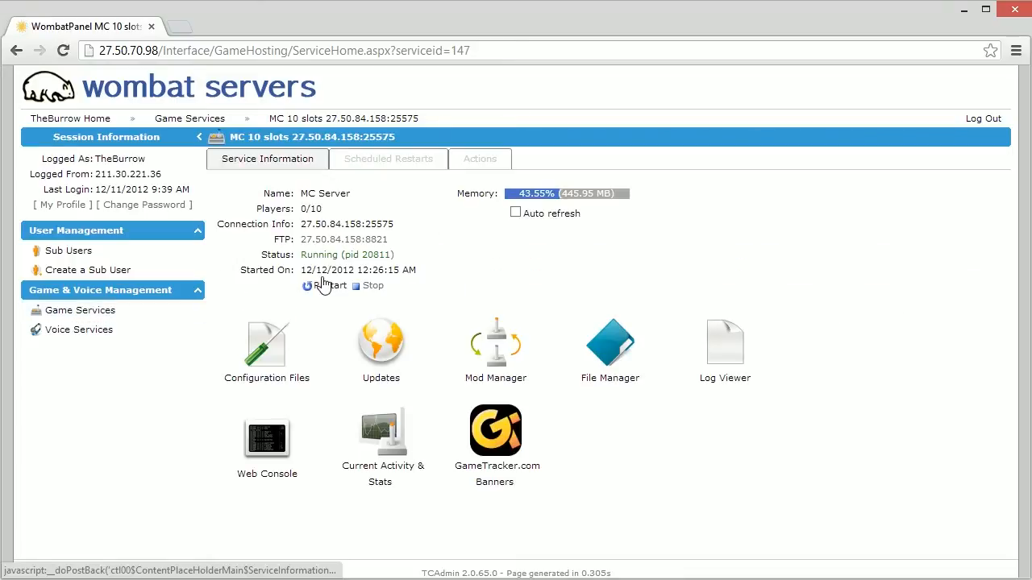
pyautogui.click(311, 285)
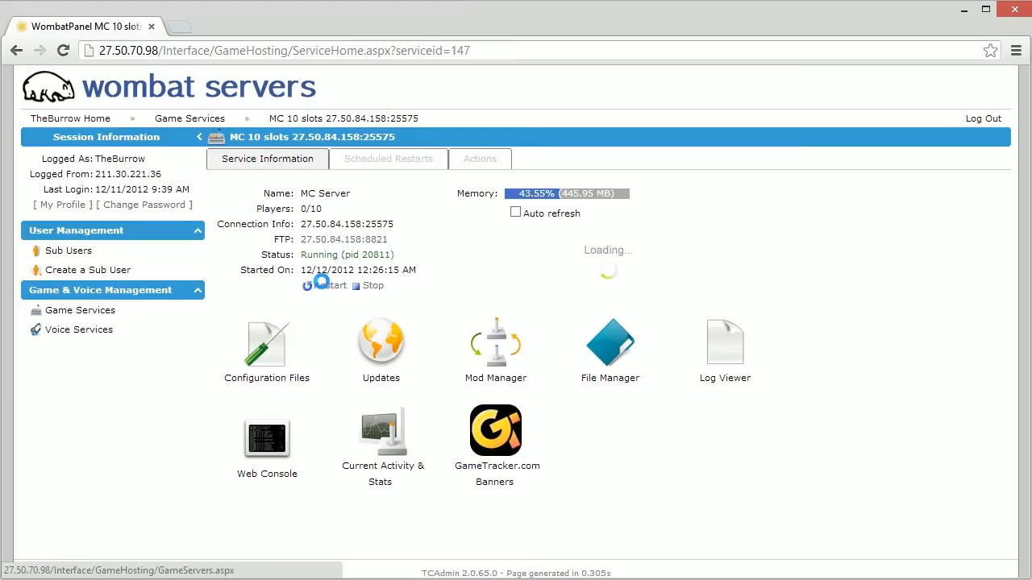
pyautogui.click(323, 286)
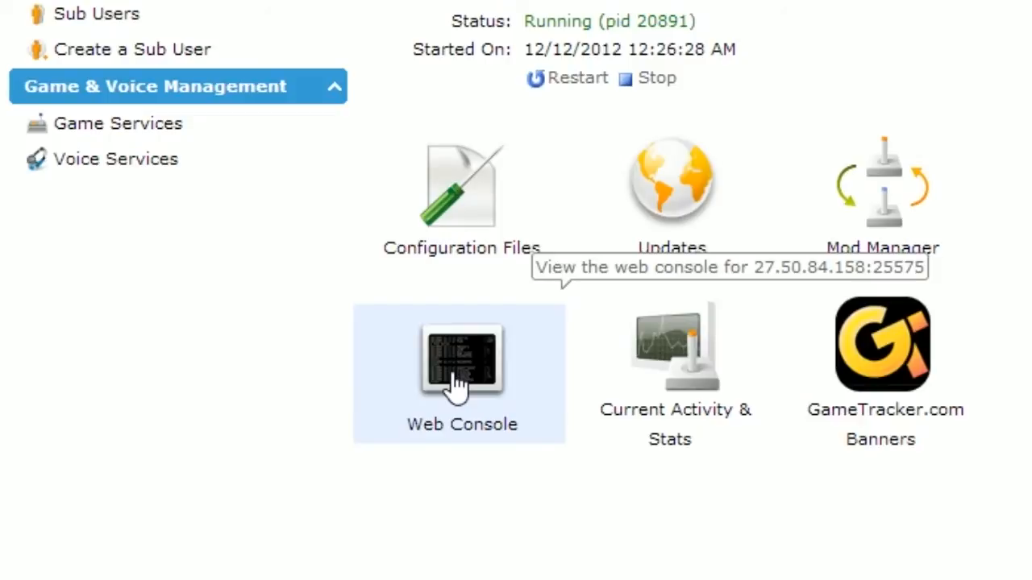
# Step: Open the Web Console and highlight the log line showing CraftBukkit 1.4.5-R0.2
pyautogui.click(461, 363)
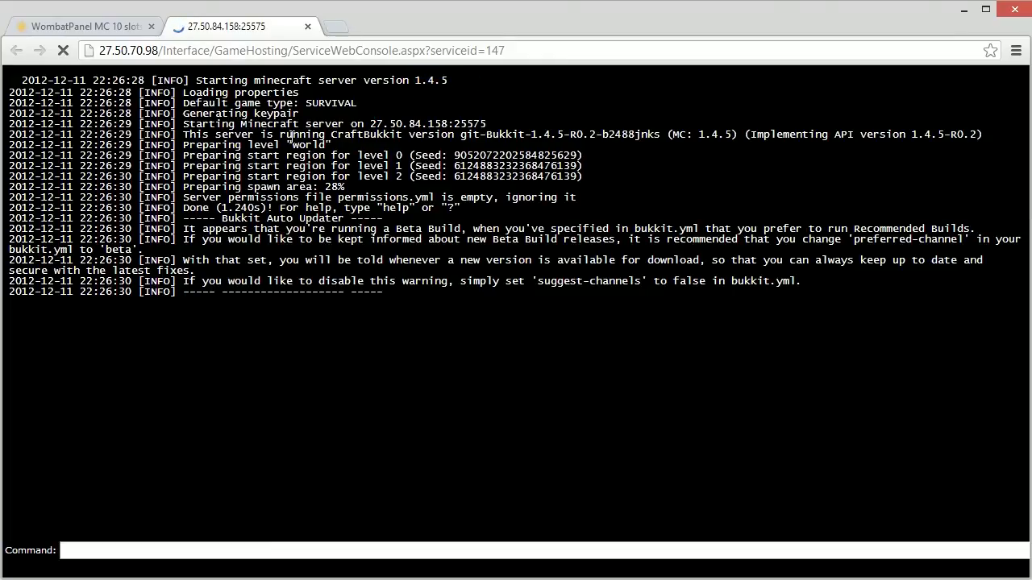
pyautogui.moveTo(183, 134); pyautogui.dragTo(588, 134)
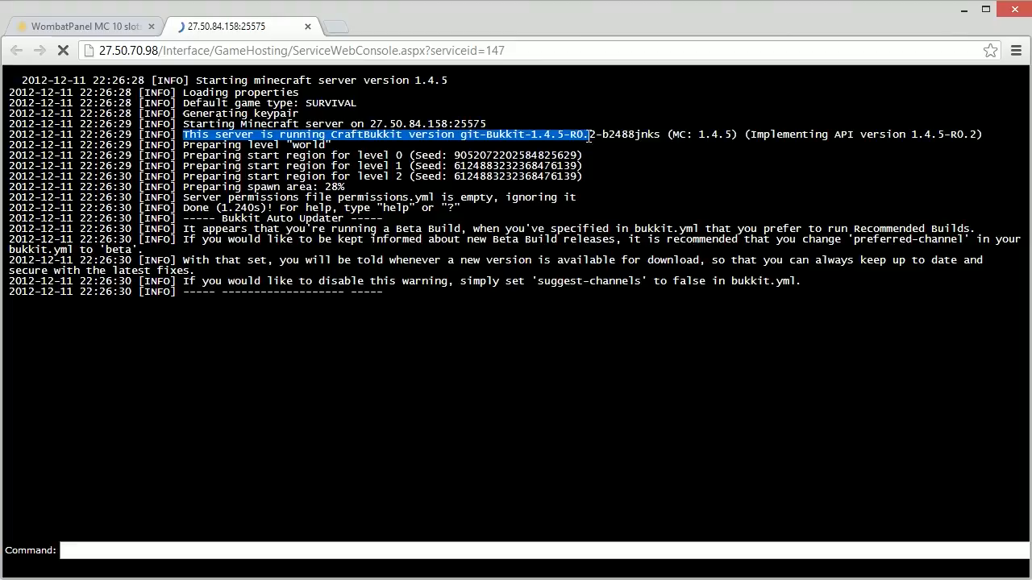